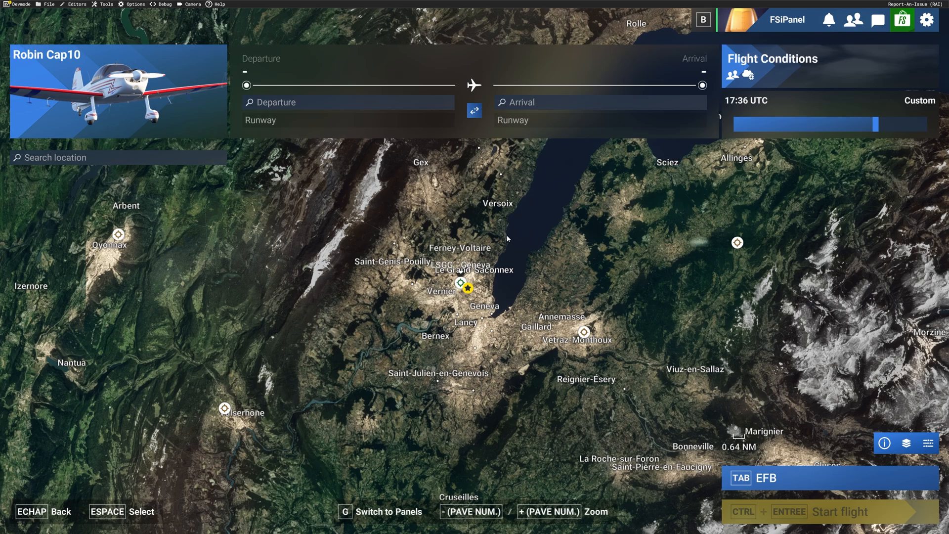
mouse_move(470, 221)
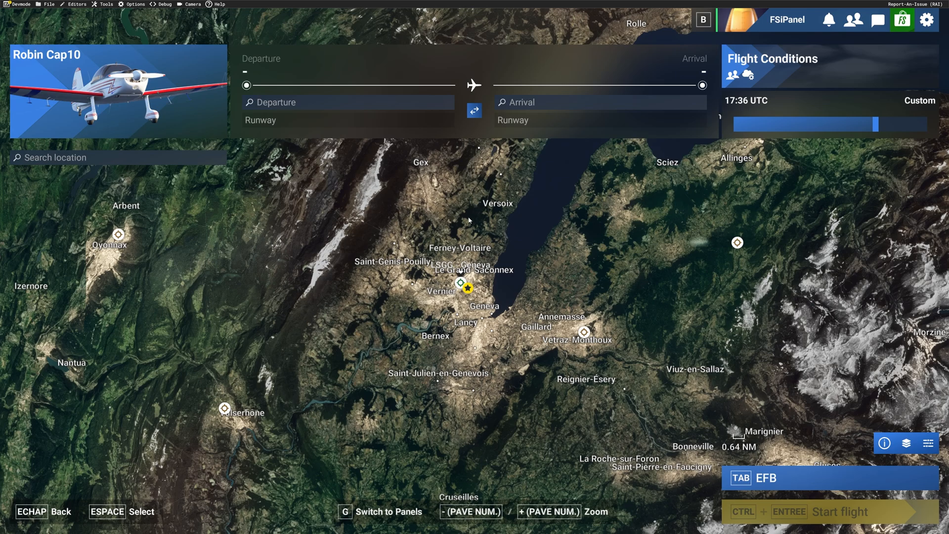
mouse_move(83, 80)
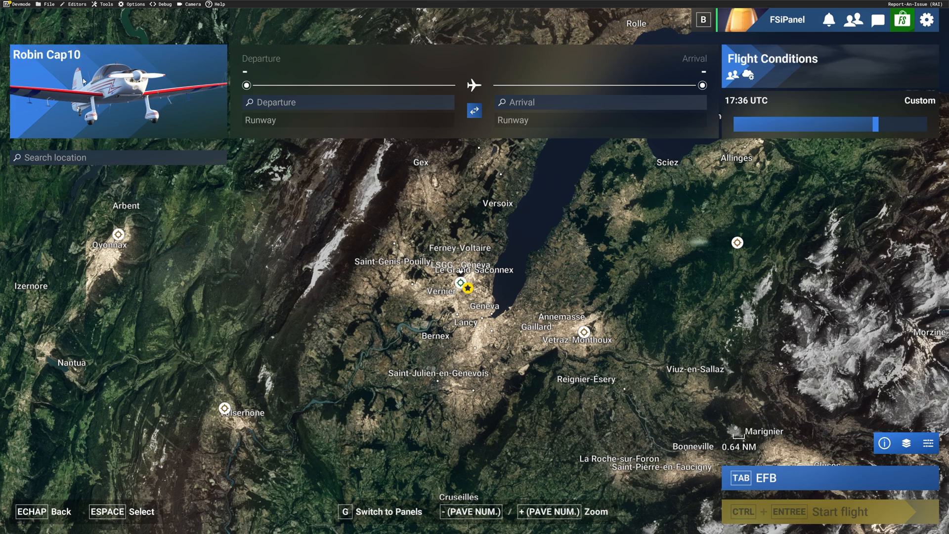
mouse_move(182, 96)
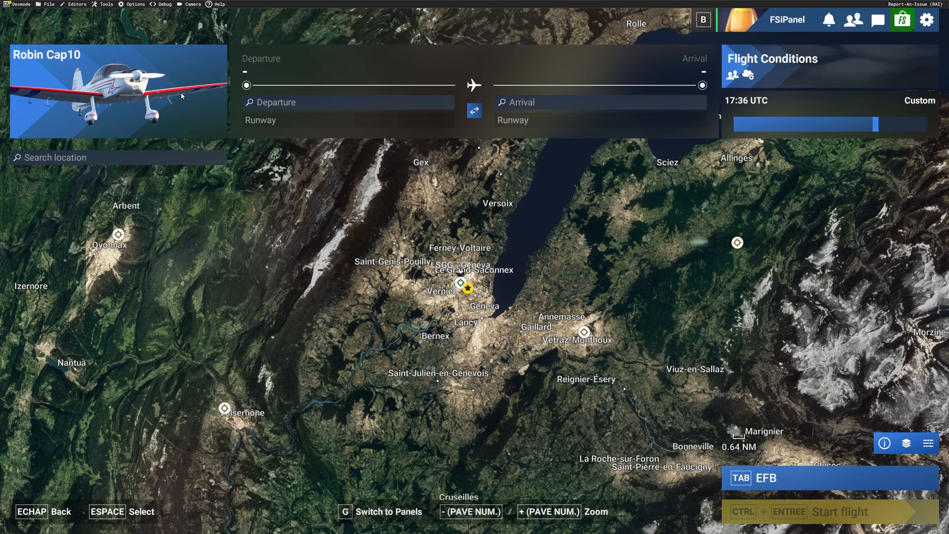
mouse_move(93, 38)
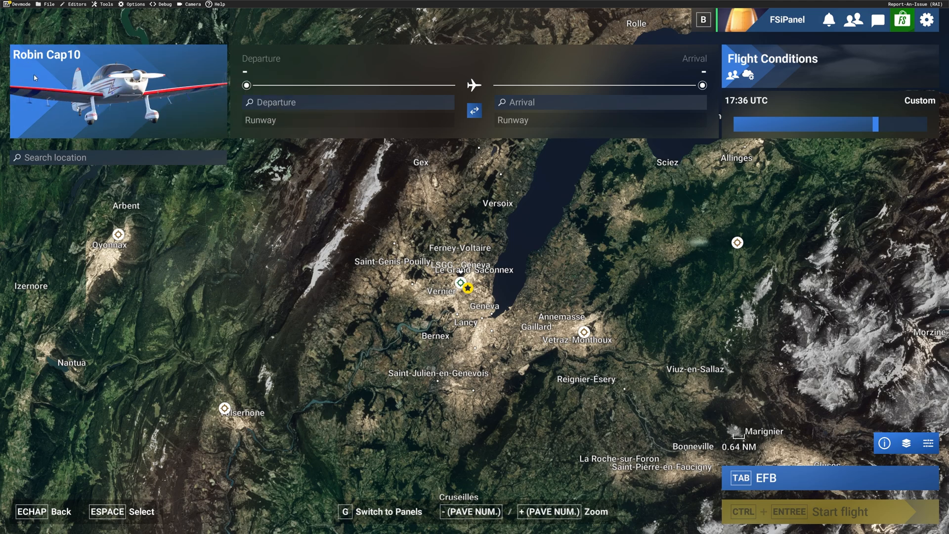
mouse_move(32, 60)
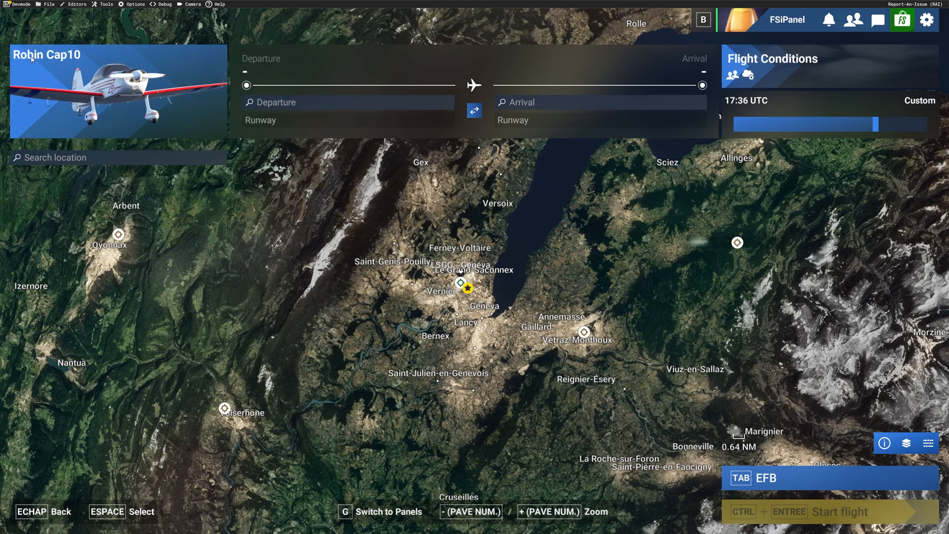
mouse_move(94, 103)
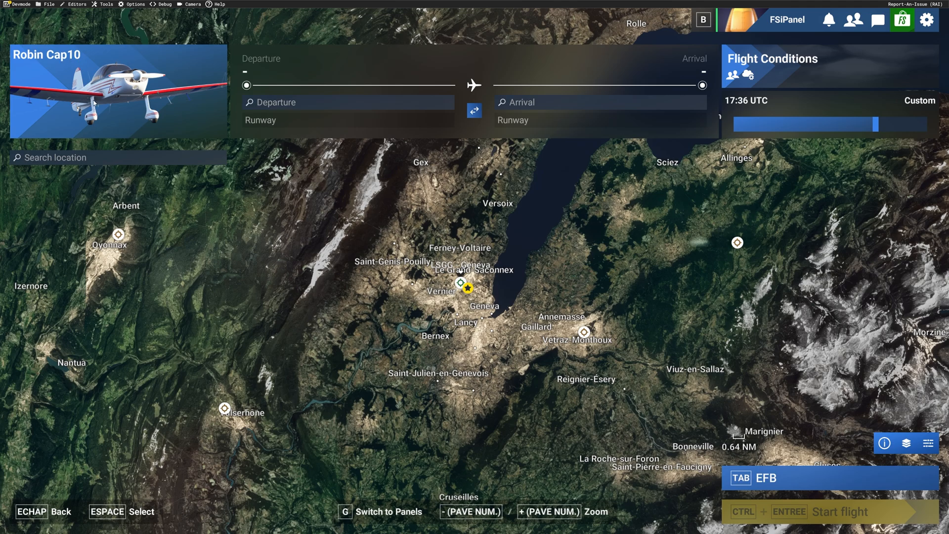
Choose LSGG Geneva from the departure history, keeping runway 22.
click(348, 102)
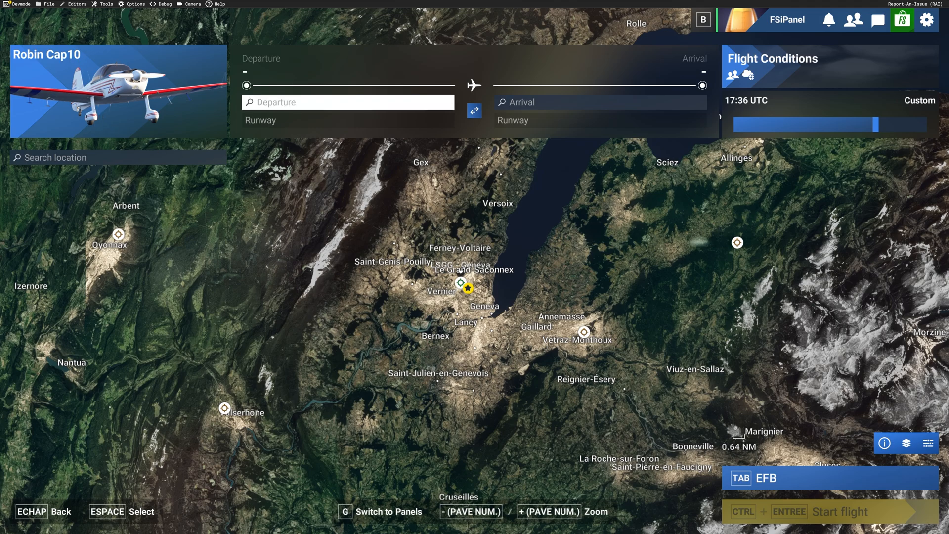
click(348, 102)
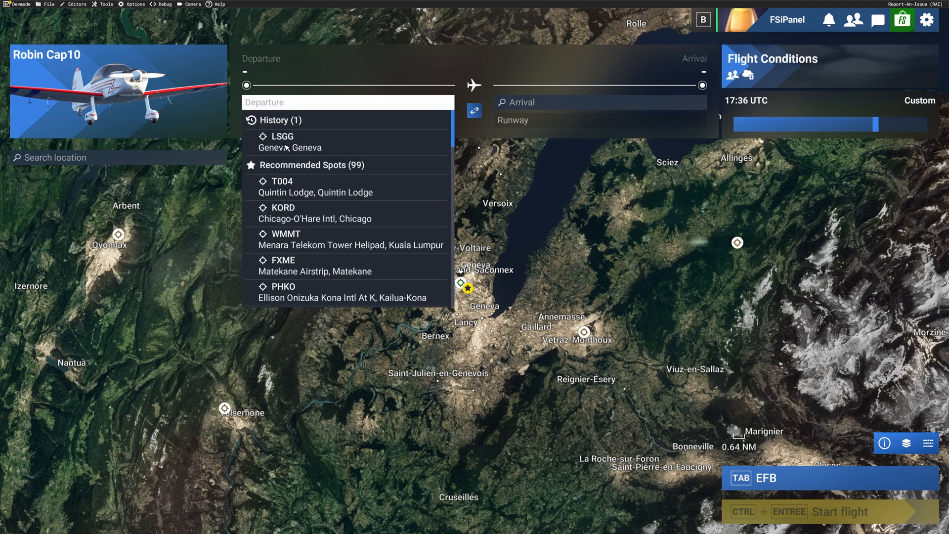
click(283, 141)
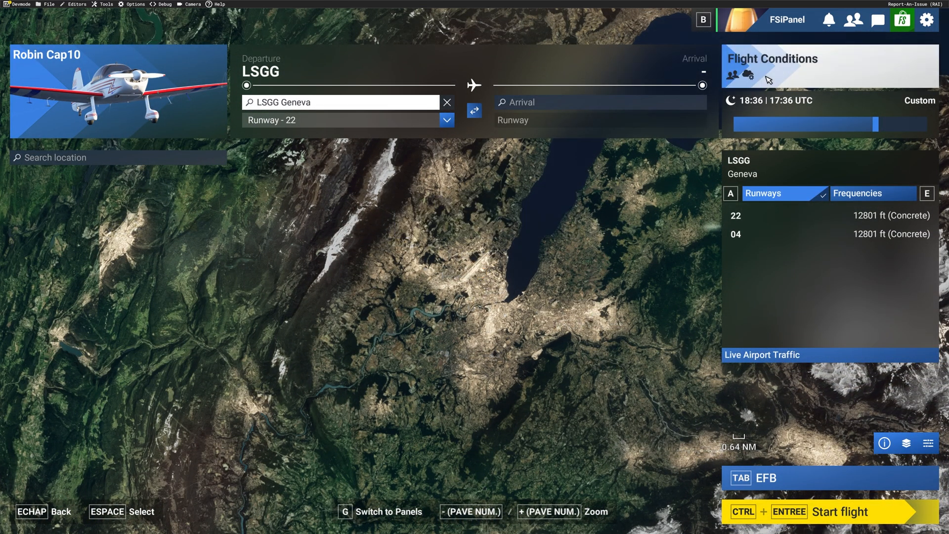
click(772, 58)
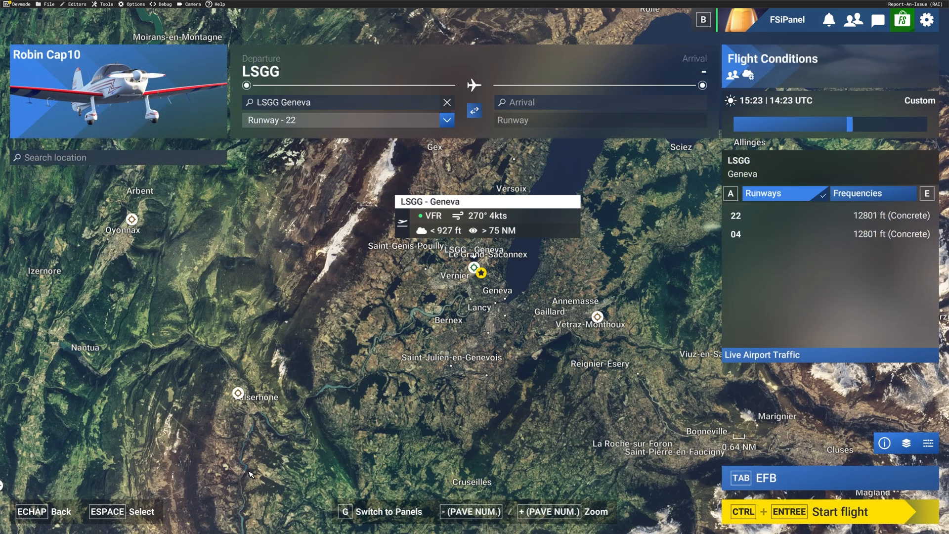
mouse_move(597, 522)
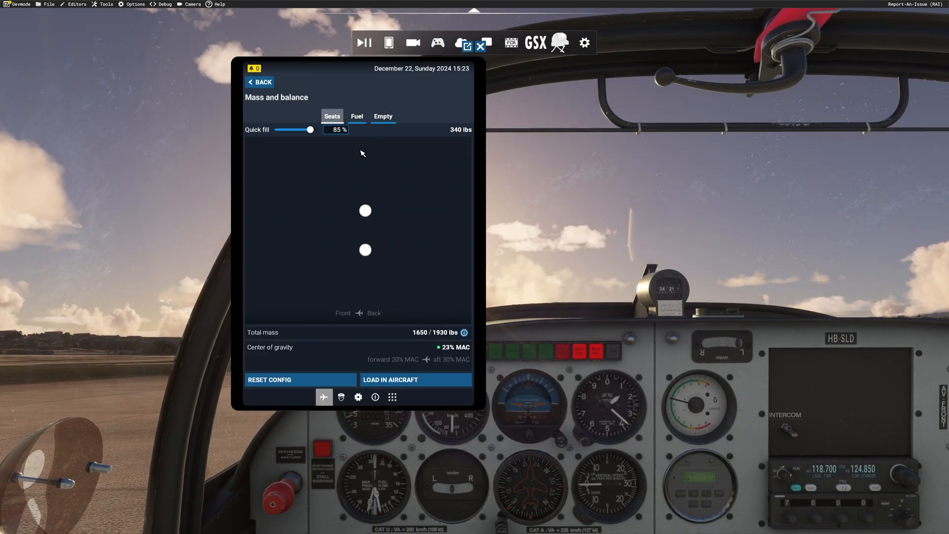
Load 61% fuel (24 gal) into the Cap10 and close the EFB tablet.
click(357, 116)
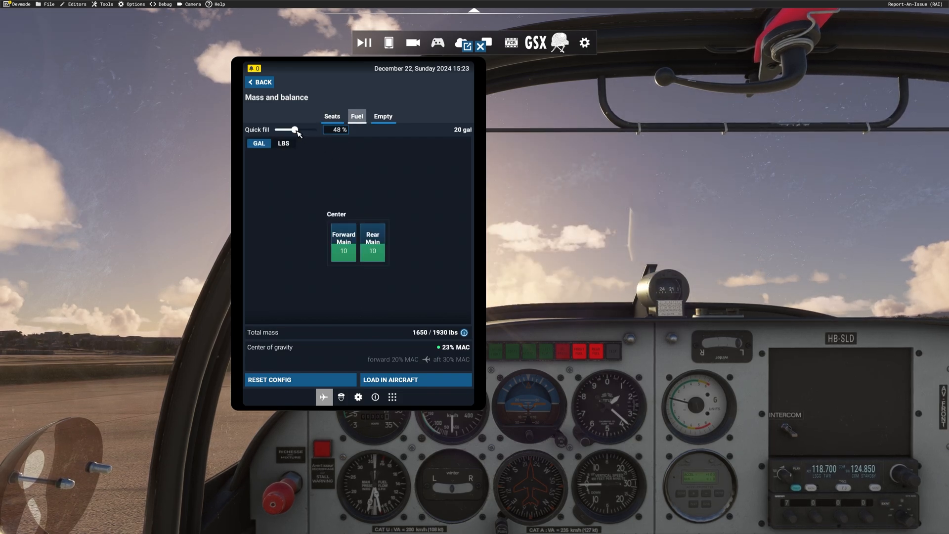
click(416, 380)
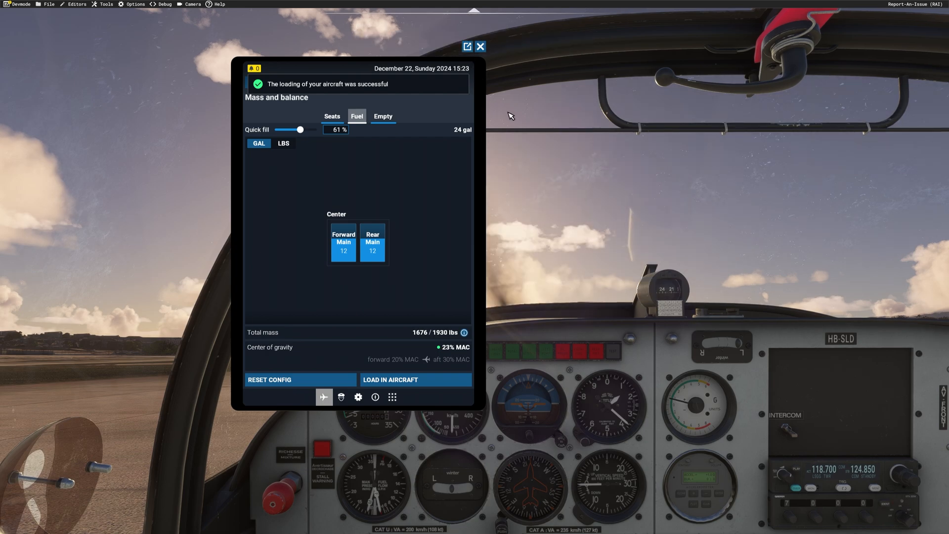
click(481, 46)
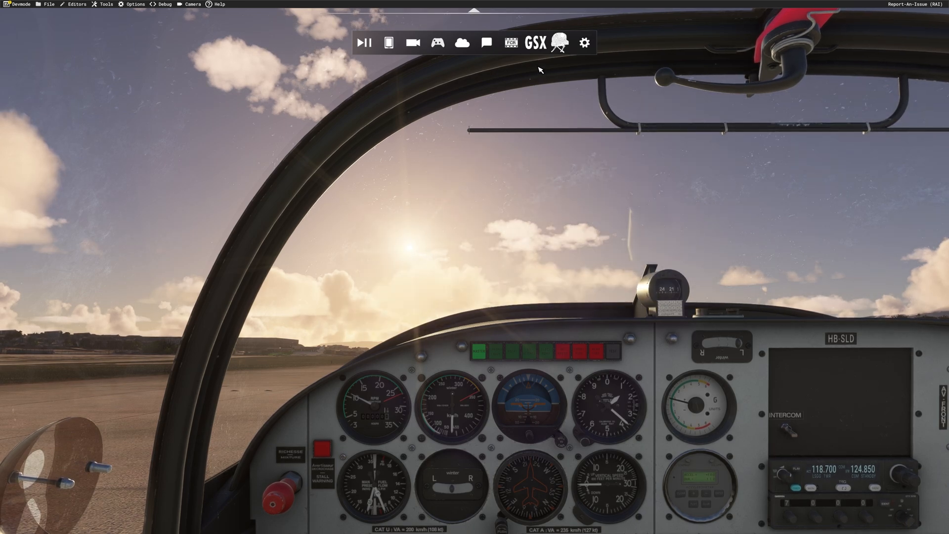
mouse_move(558, 66)
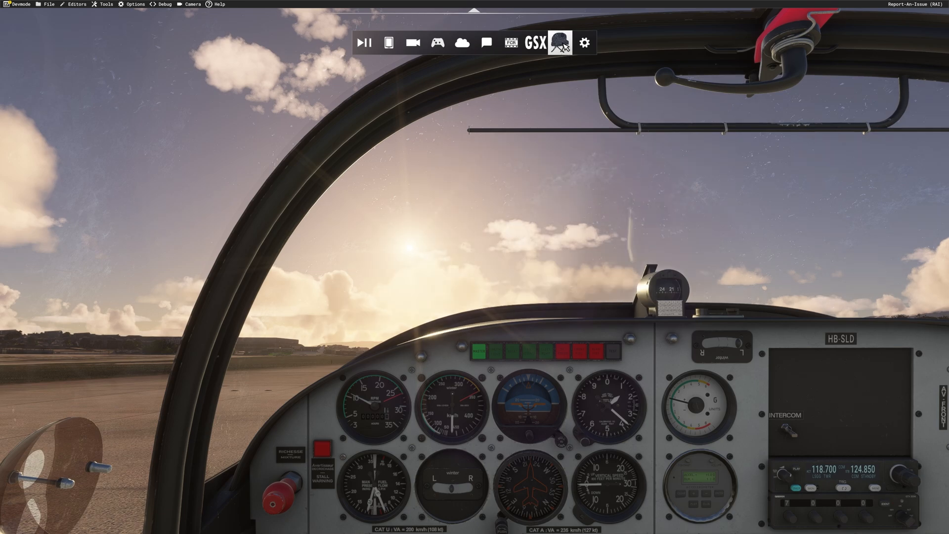
click(560, 42)
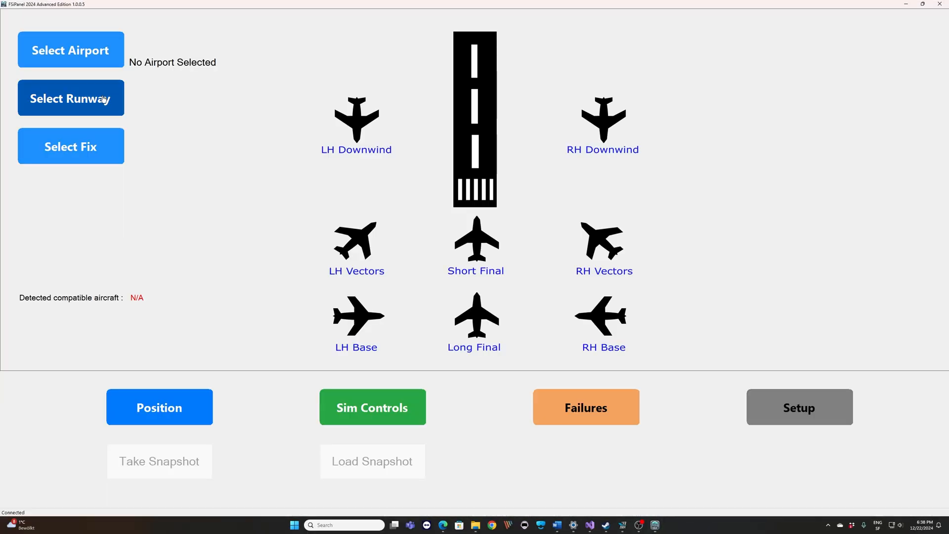
click(70, 50)
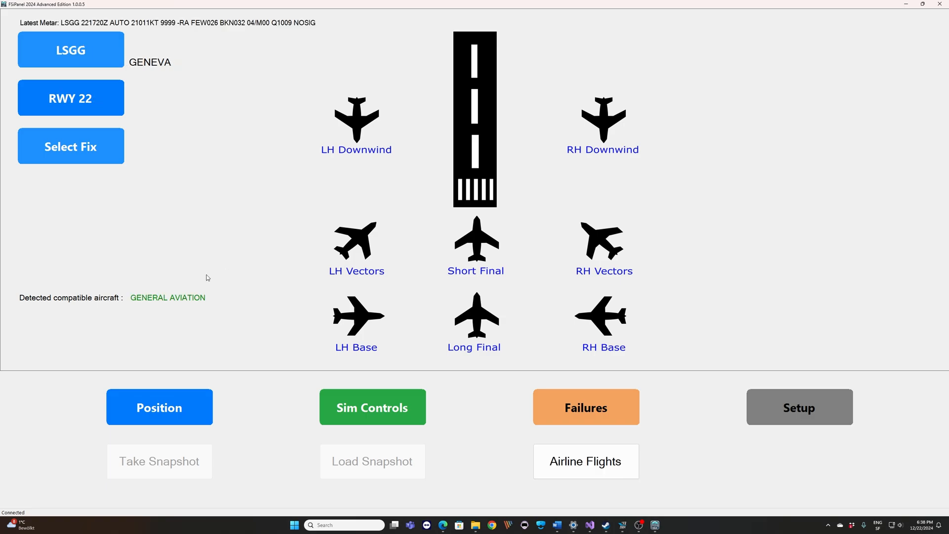
mouse_move(101, 279)
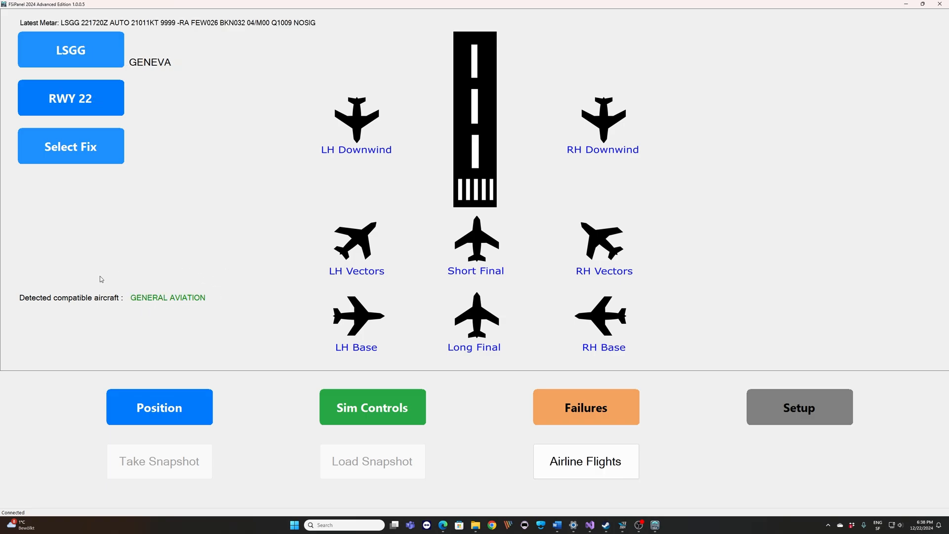
mouse_move(170, 216)
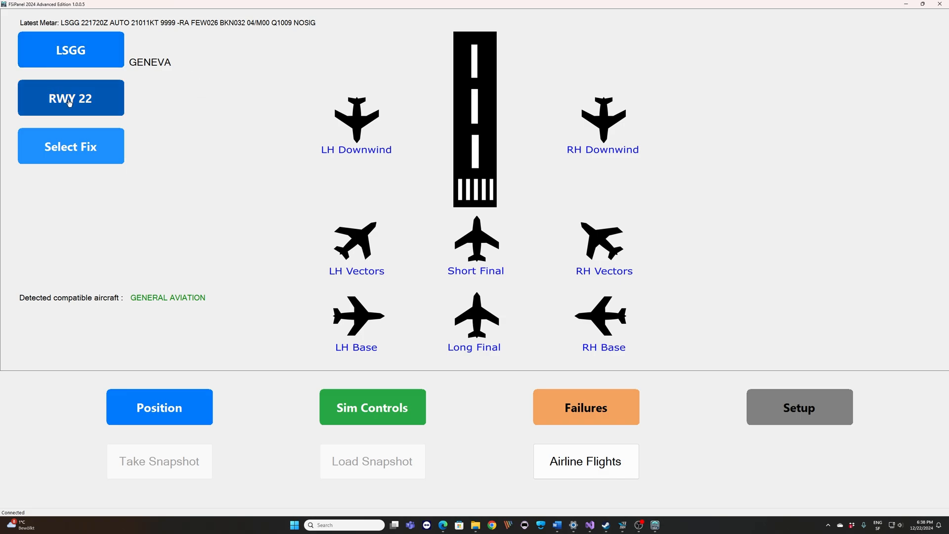
click(71, 97)
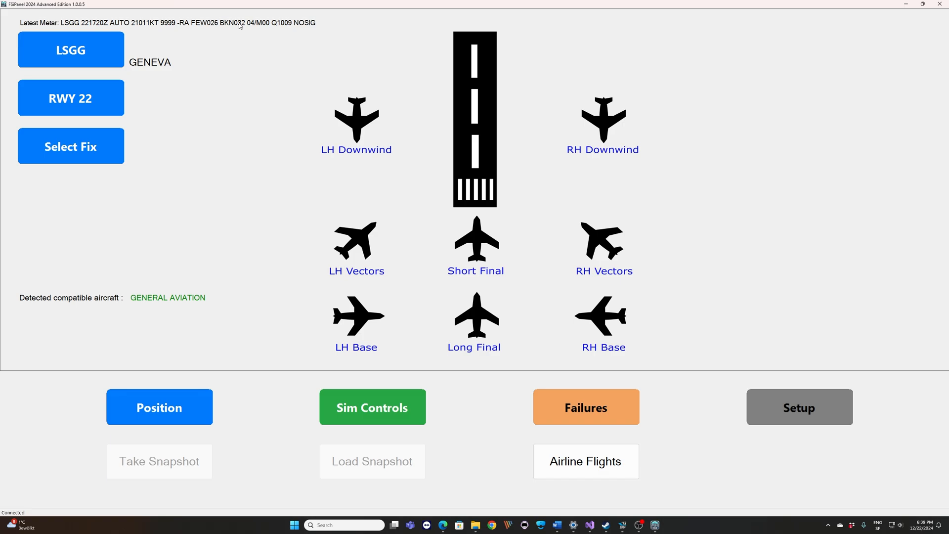
mouse_move(92, 25)
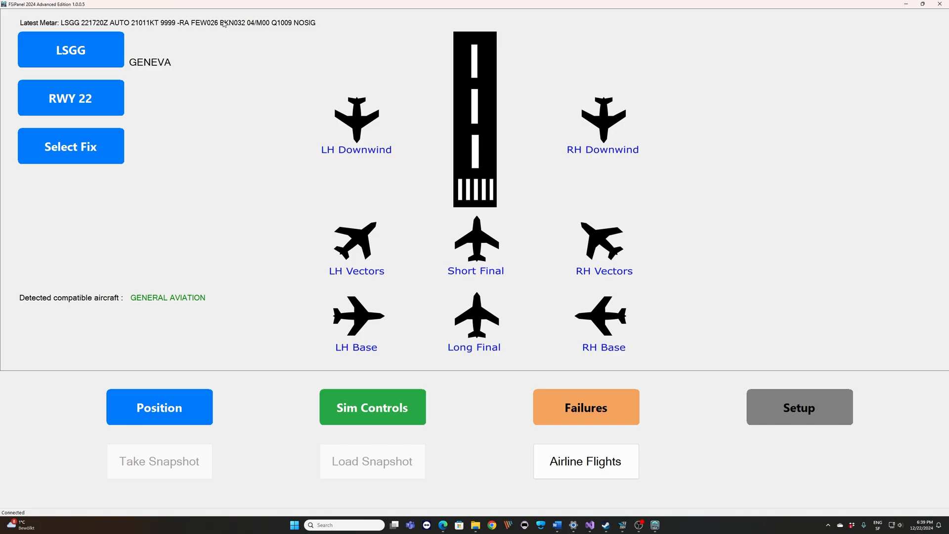
mouse_move(407, 164)
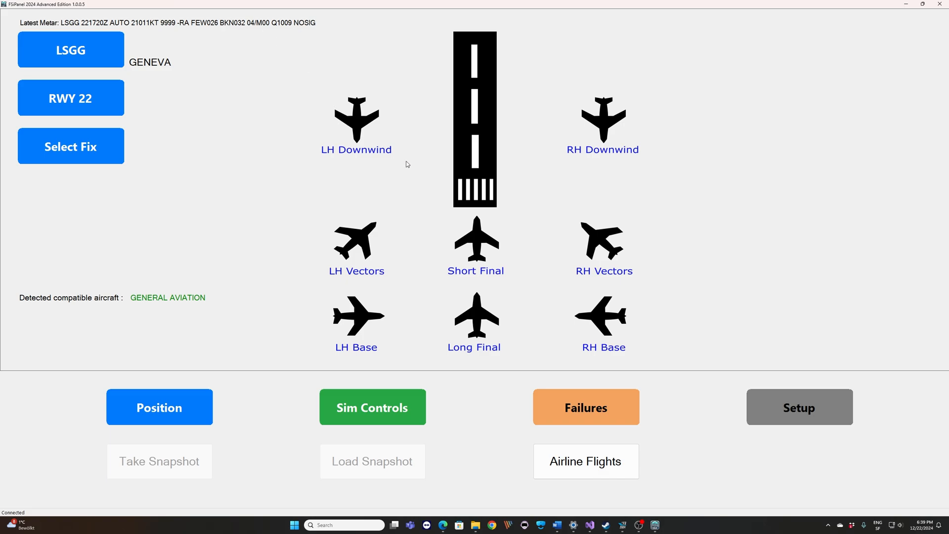
mouse_move(524, 274)
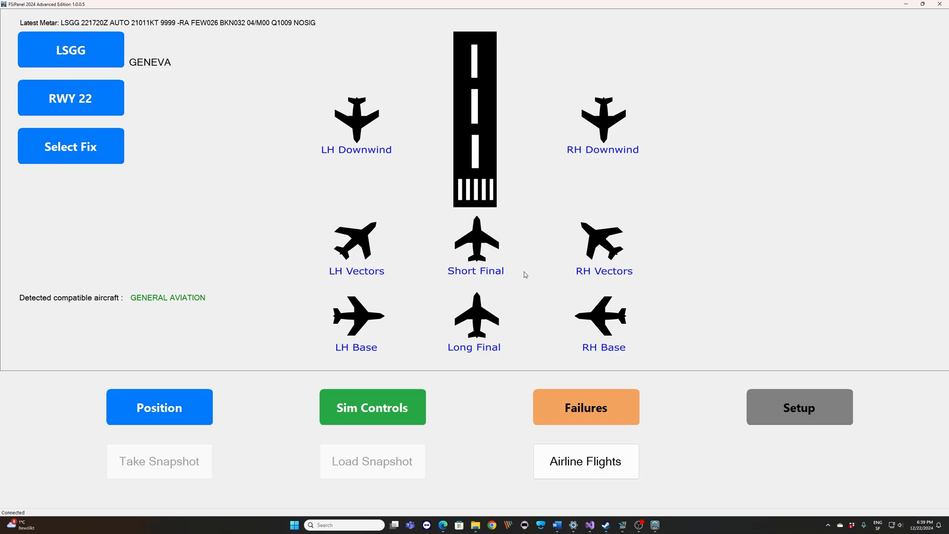
mouse_move(472, 254)
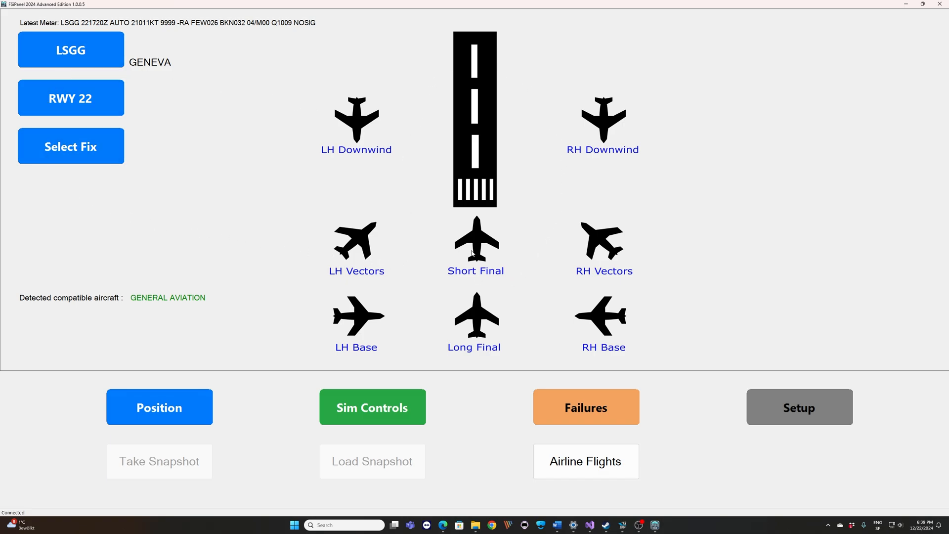
Select Short Final for ILS runway 22 at 4 NM, 2400 ft, and move the aircraft.
click(475, 248)
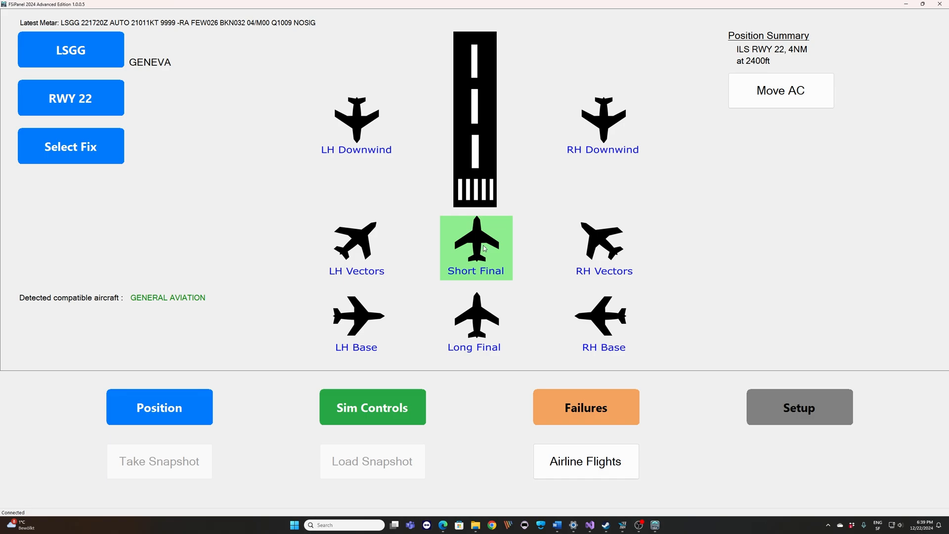
mouse_move(846, 19)
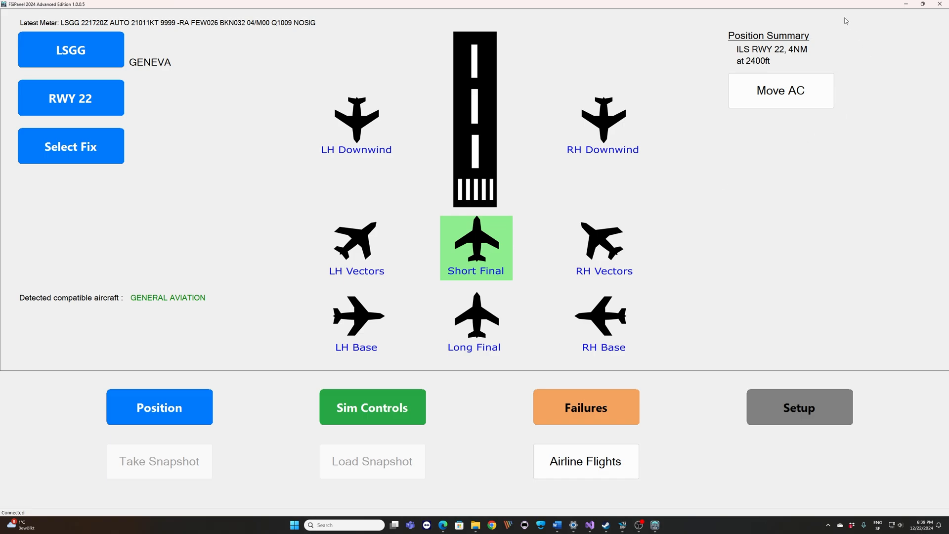
mouse_move(797, 54)
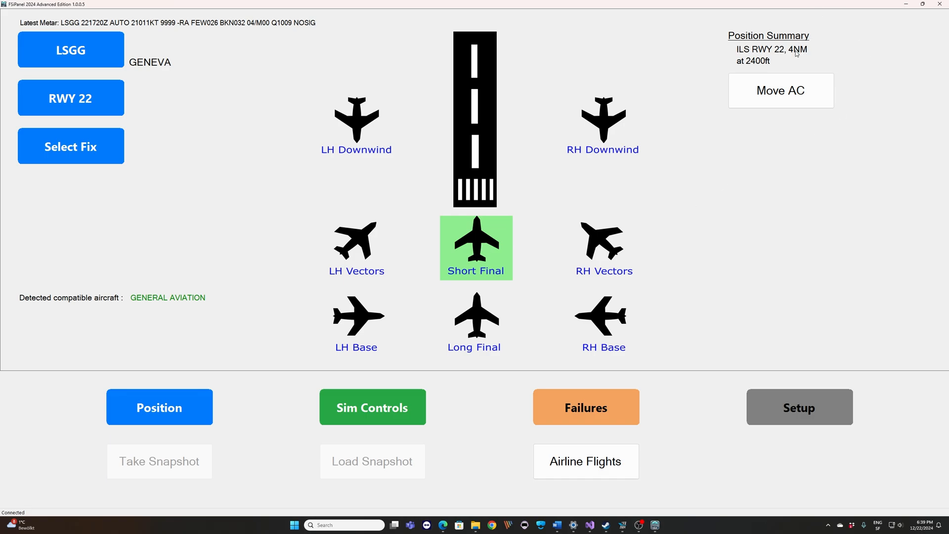
mouse_move(760, 69)
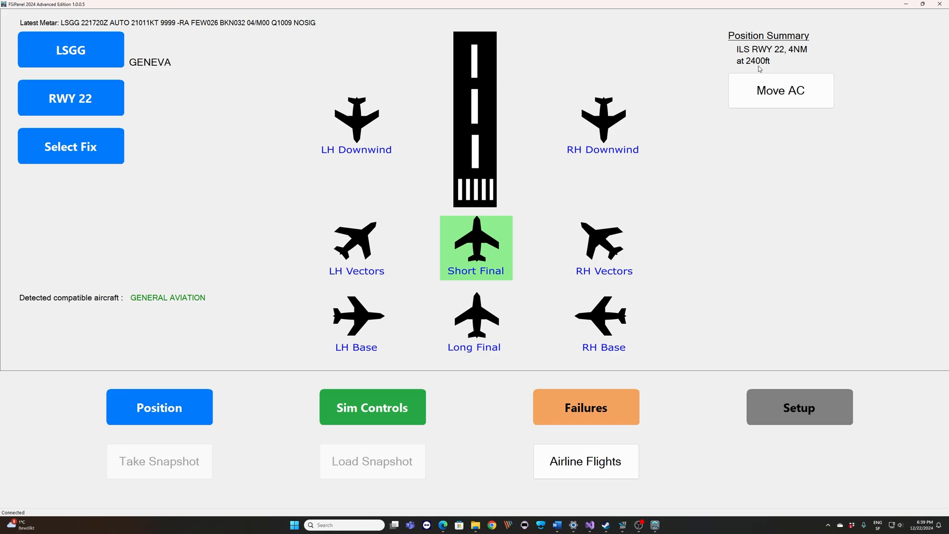
mouse_move(772, 58)
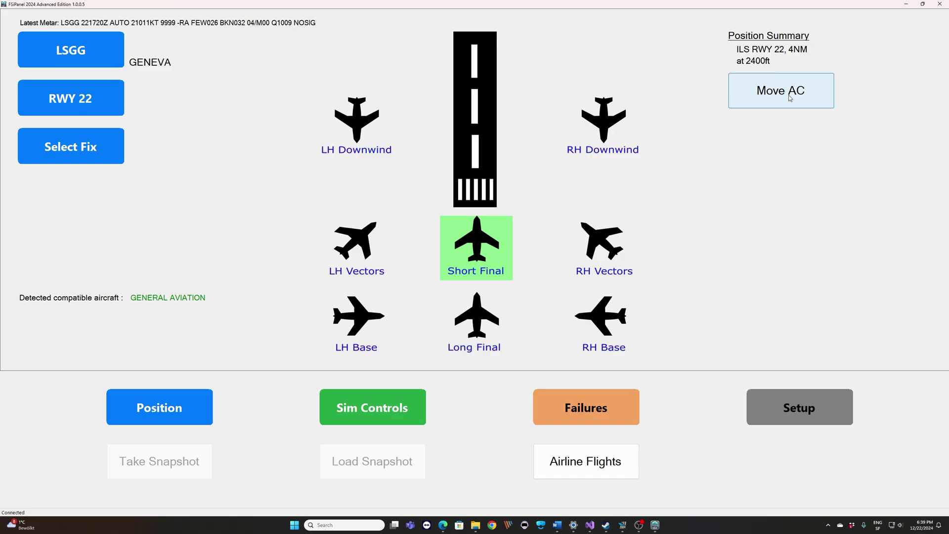
click(781, 90)
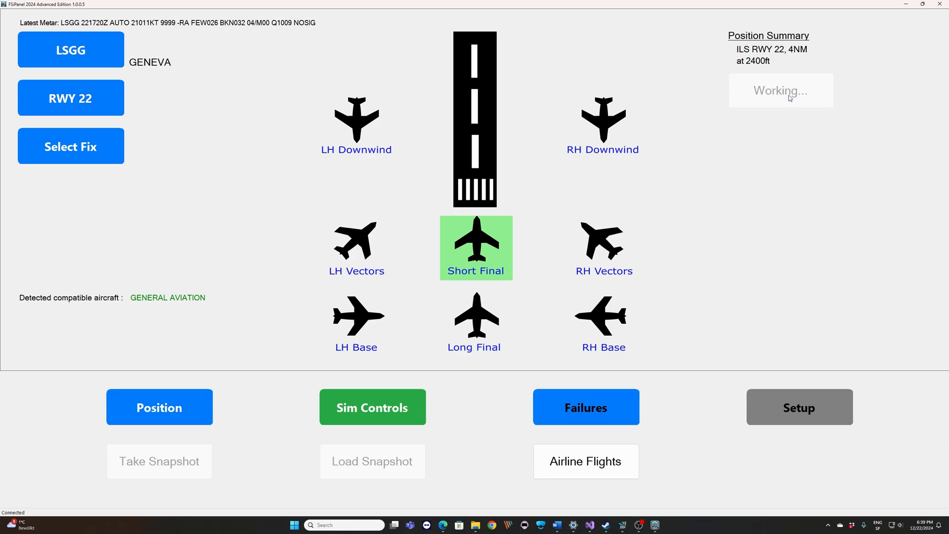
click(476, 248)
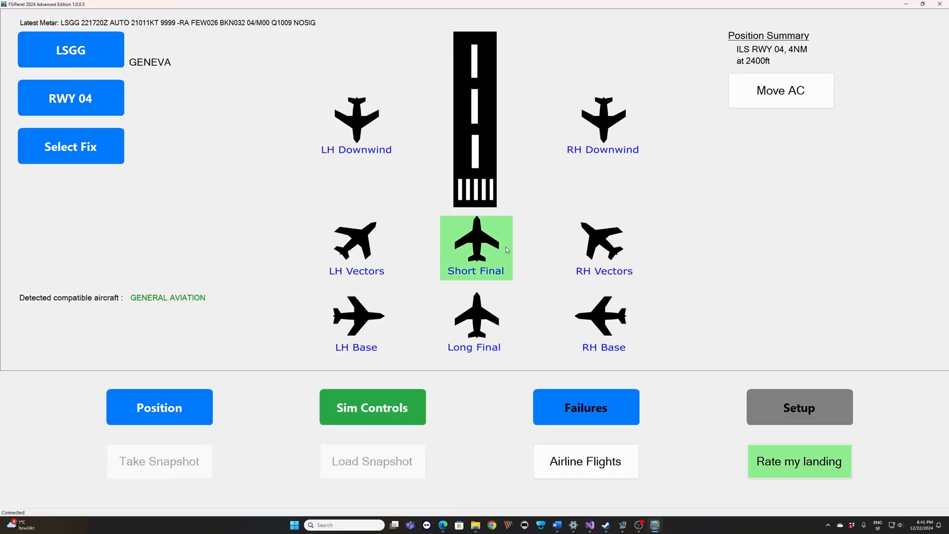
Send the Cap10 to the runway 04 short final and return to the simulator.
click(780, 90)
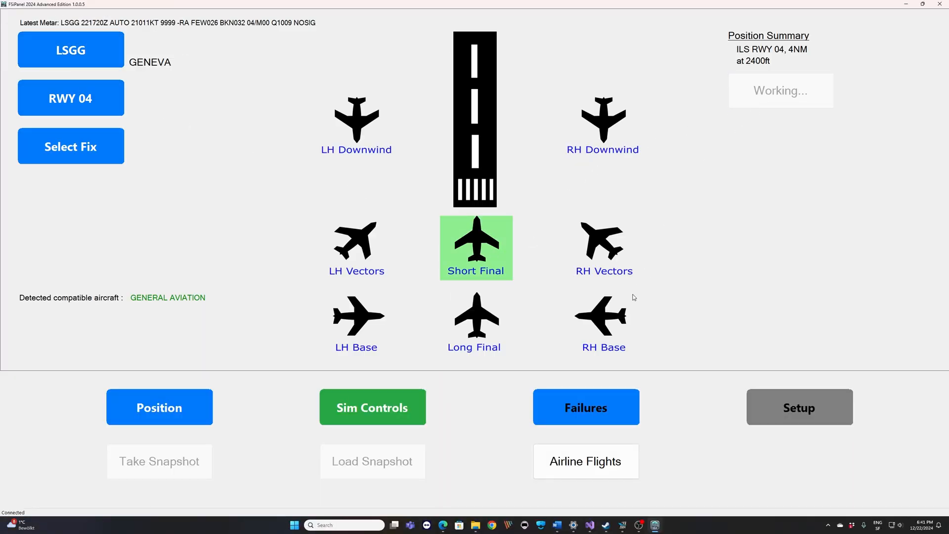
click(475, 247)
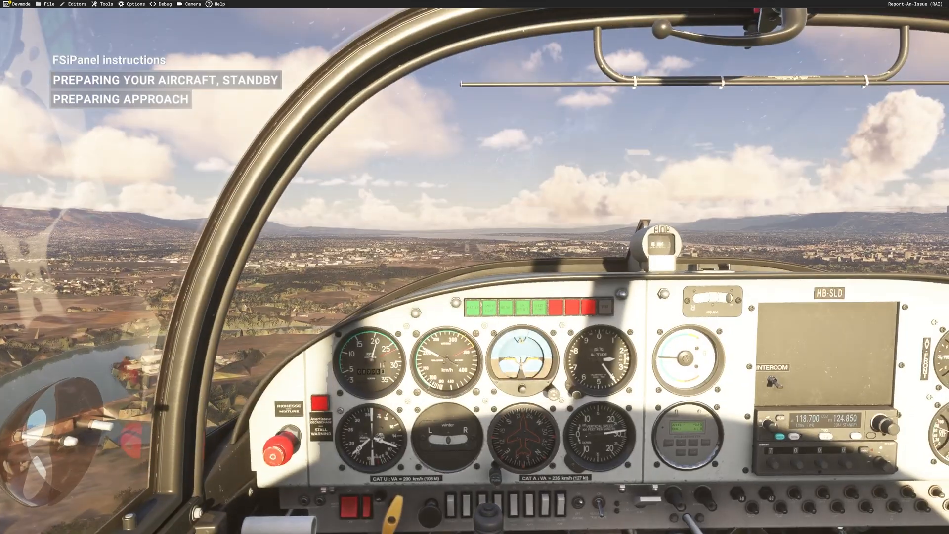